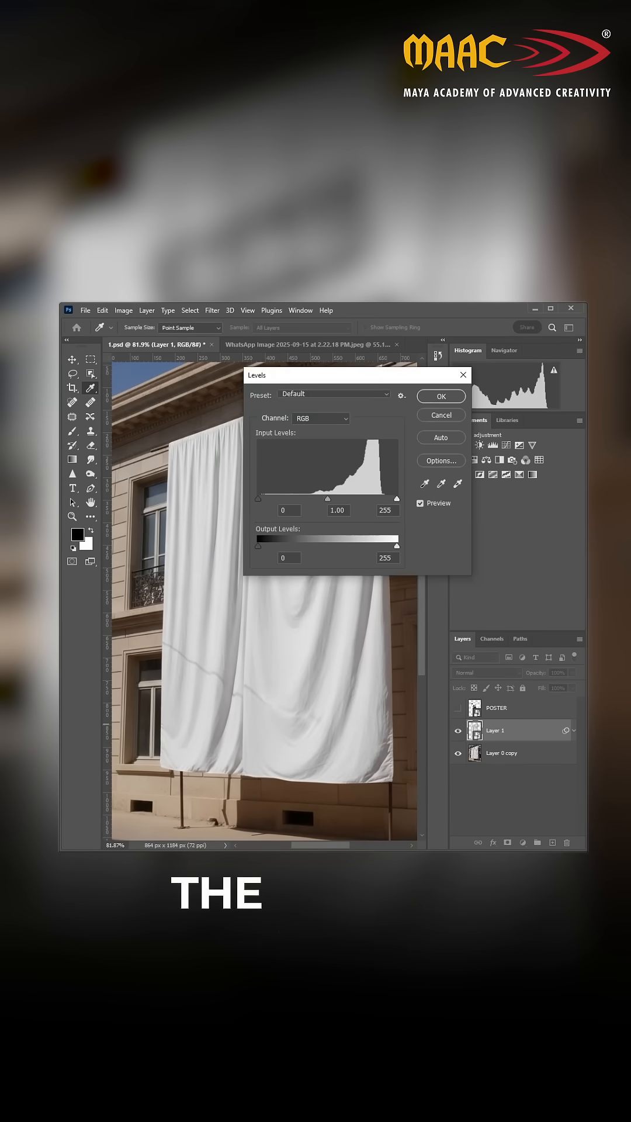
Step: Confirm the Levels adjustment and add a small-radius Gaussian Blur to the cloth layer
click(441, 397)
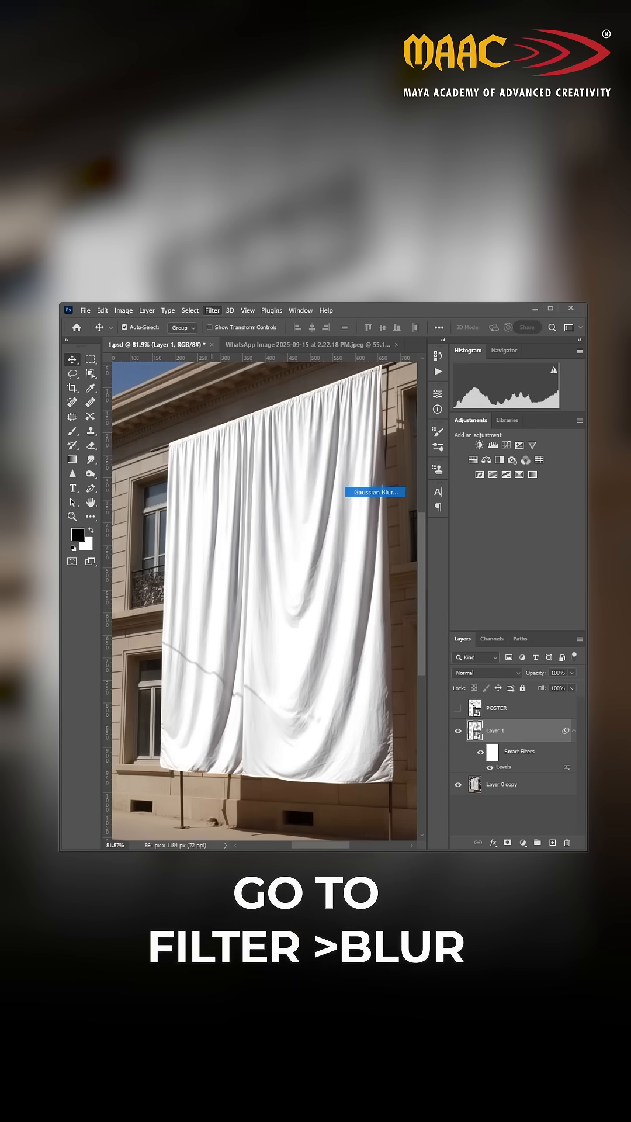
click(376, 491)
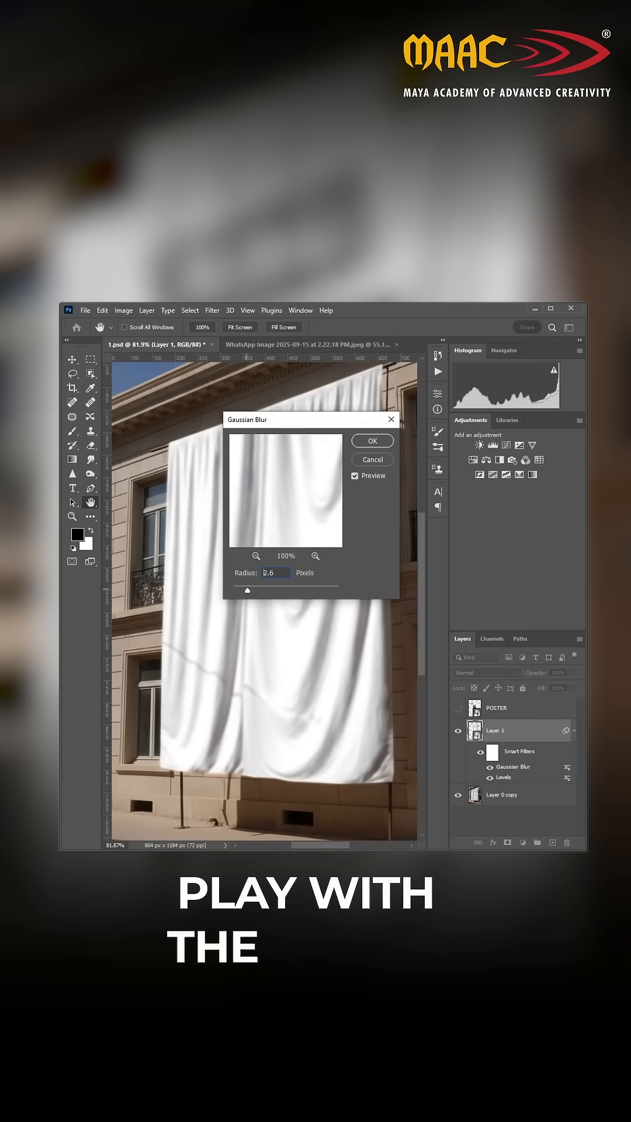
click(372, 440)
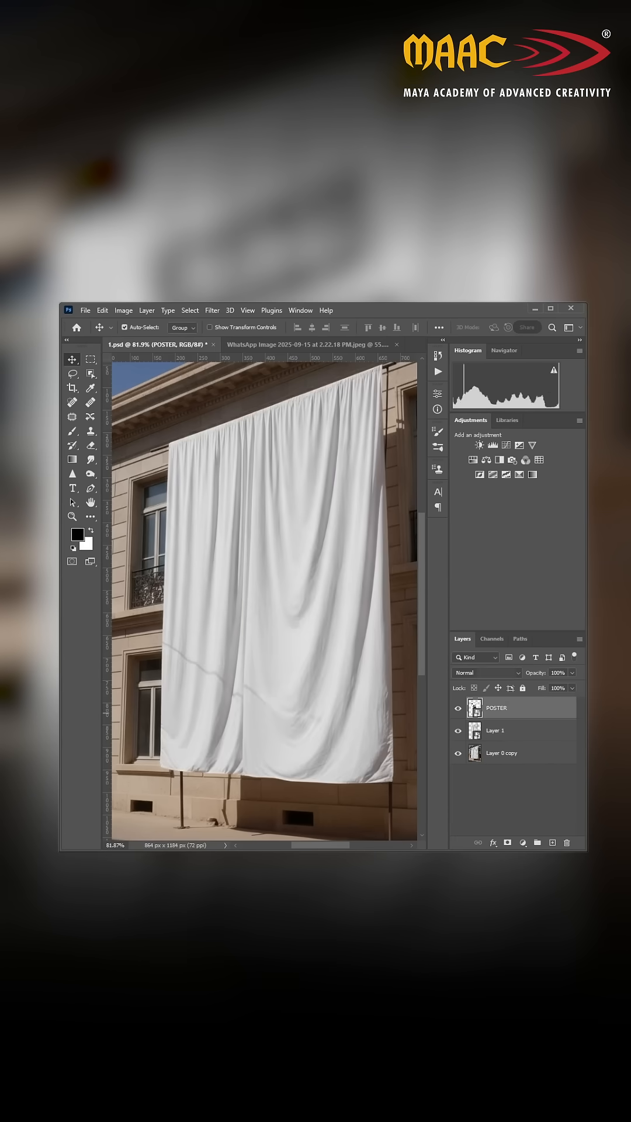
Step: Free-transform the poster onto the cloth and blend the POSTER layer with Multiply
key(Ctrl+t)
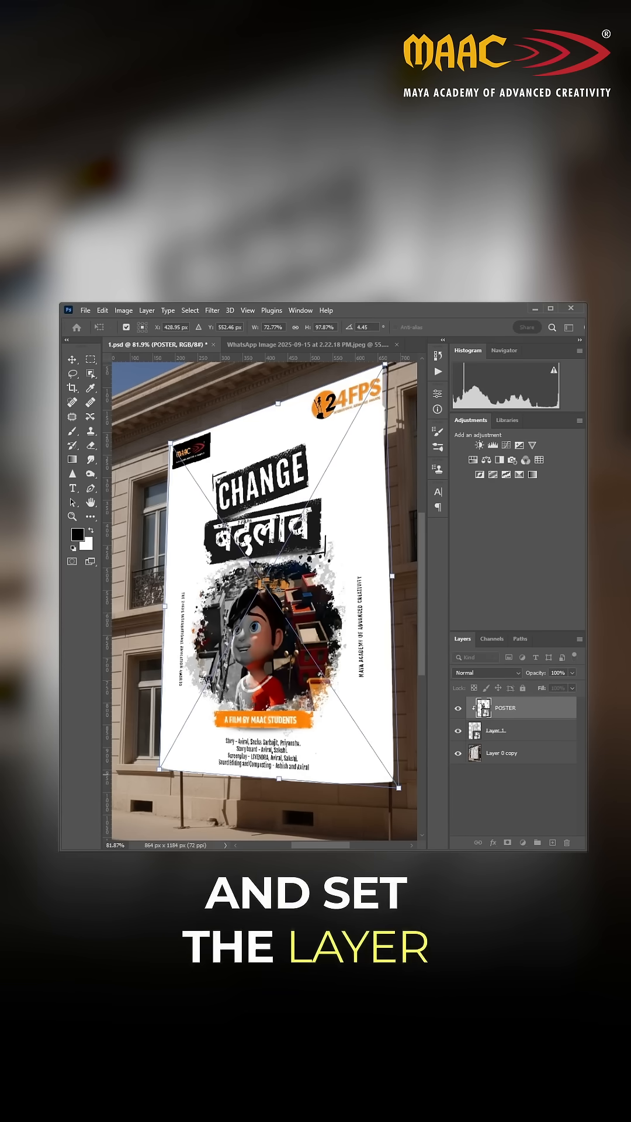
click(486, 673)
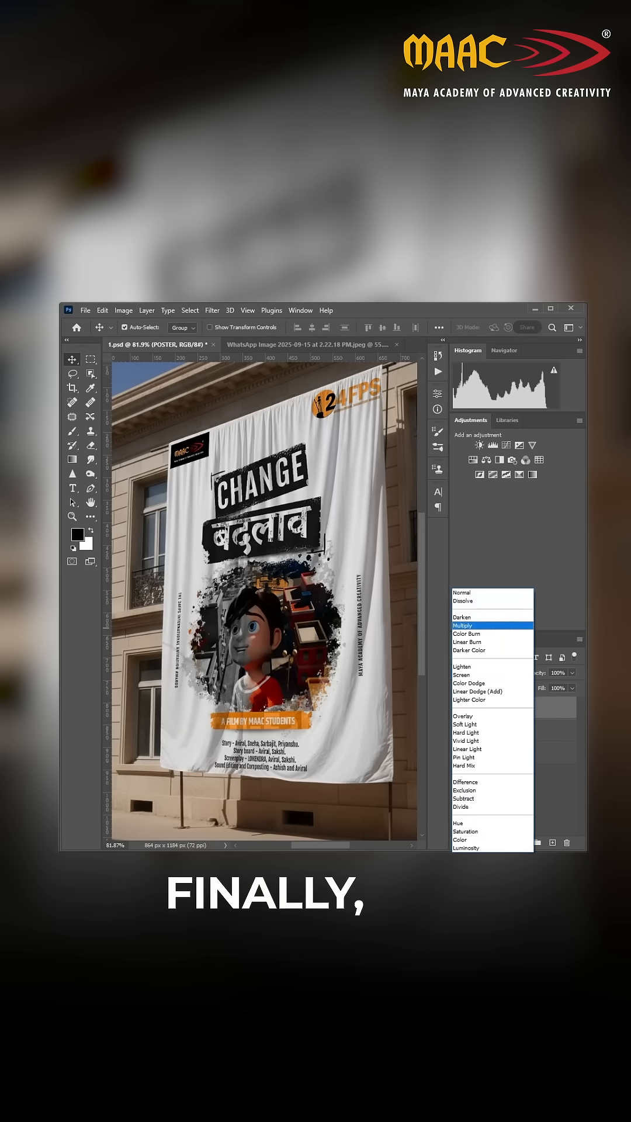